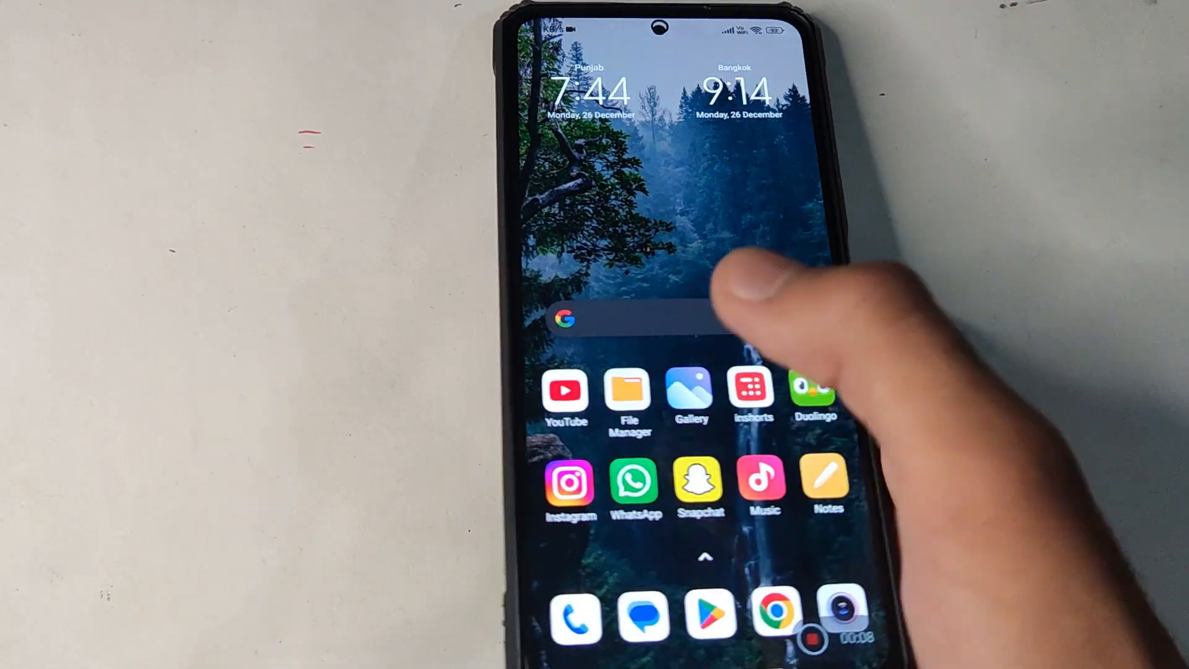
Step: Launch the Google Play Store from the home screen dock
click(710, 615)
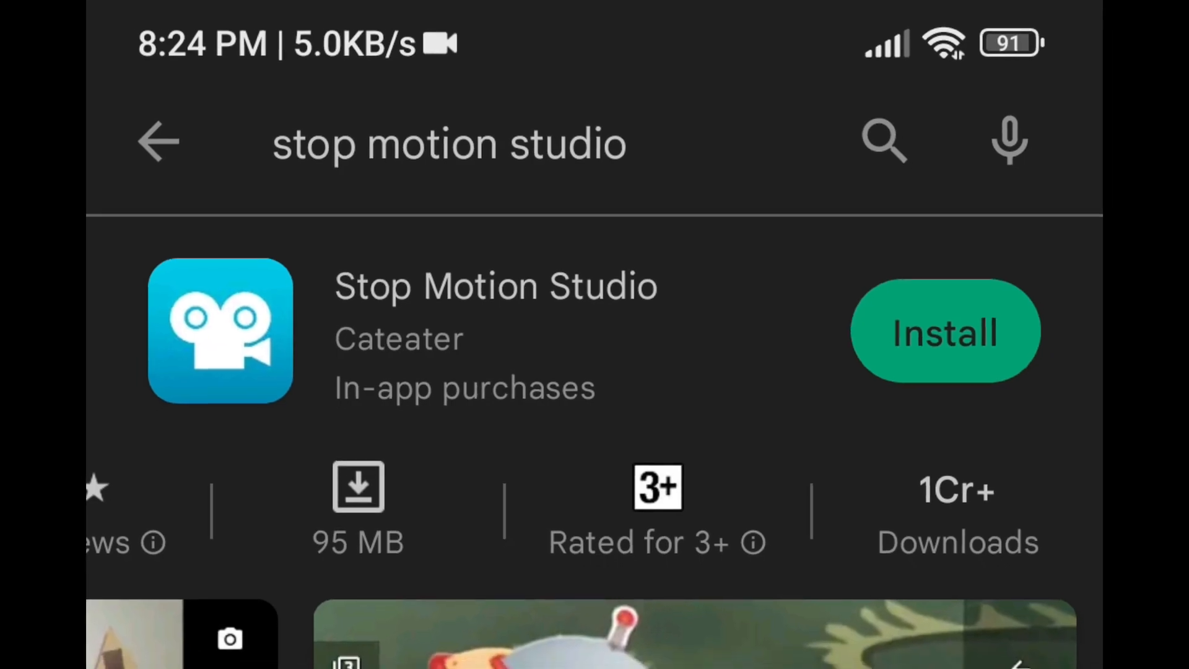
Step: Install Stop Motion Studio from its search result and launch it once downloaded
click(945, 332)
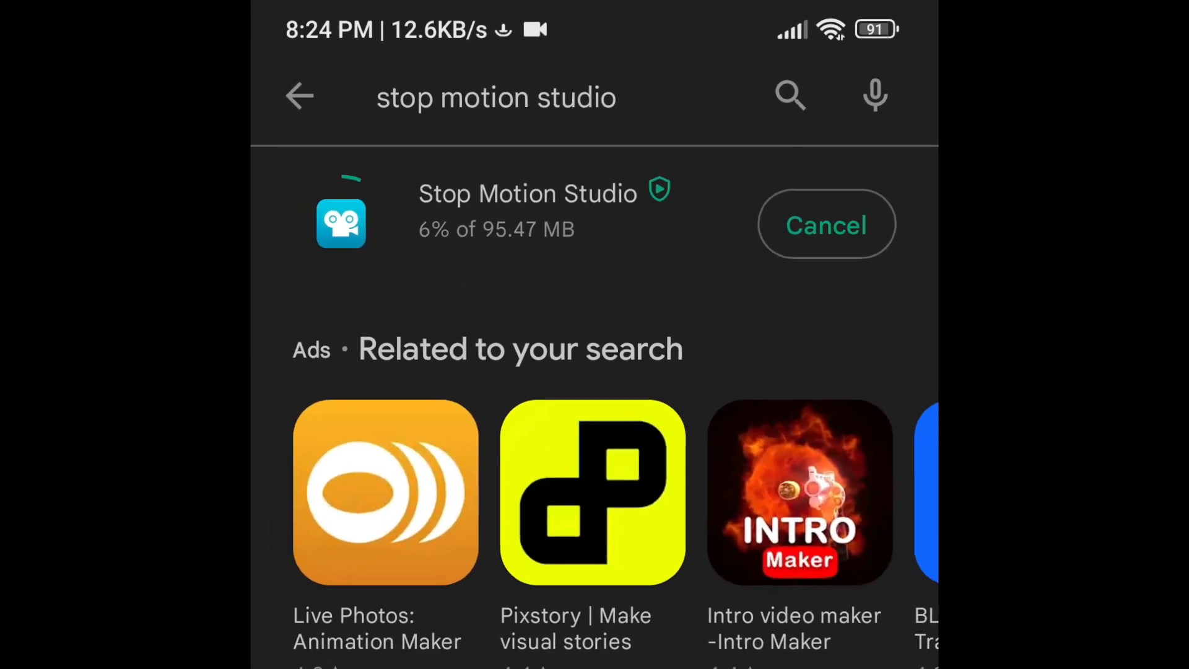
scroll(down, 3)
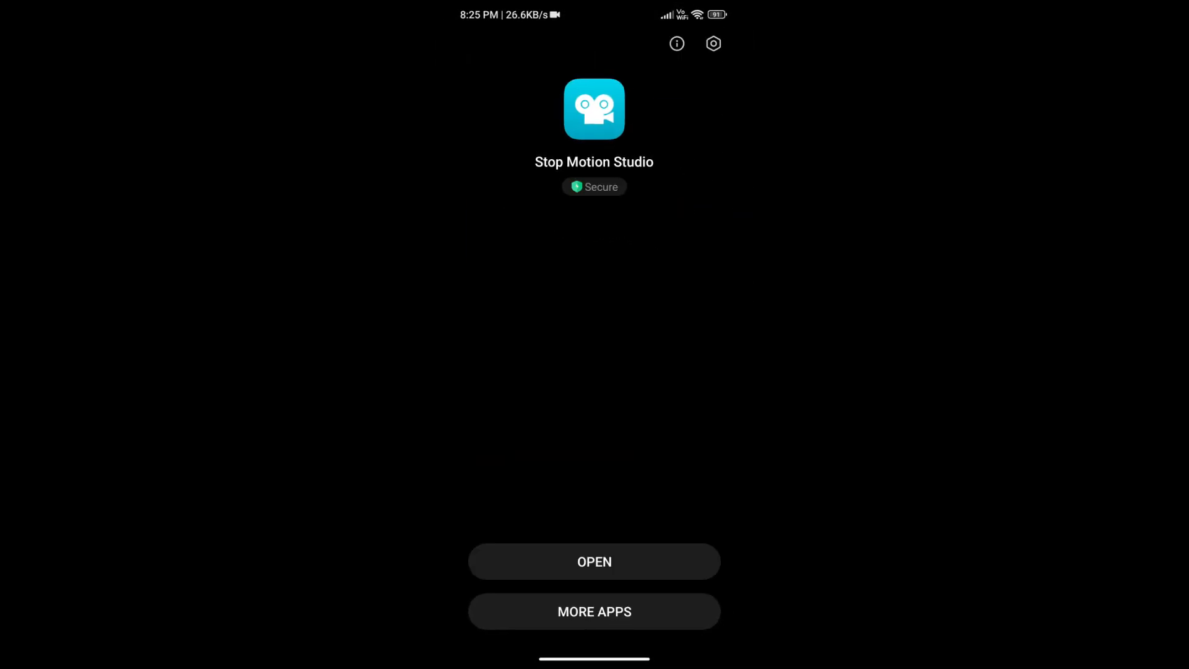
click(593, 561)
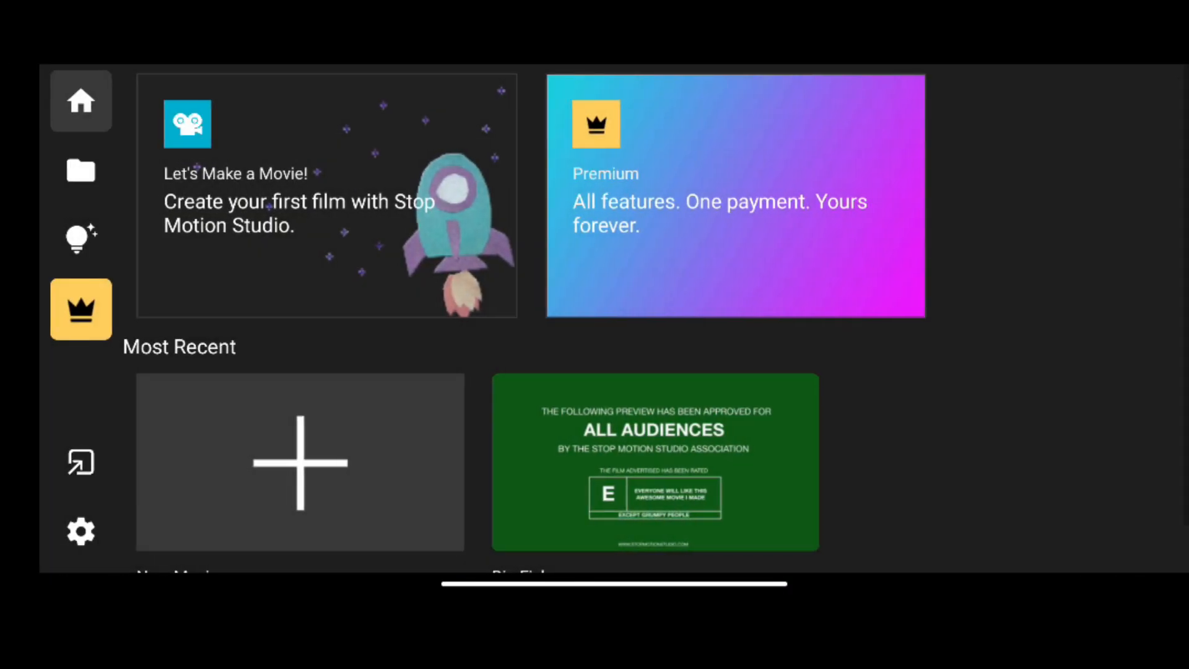
Step: Start a new movie and allow camera use 'While using the app' to reach the live capture view
scroll(down, 3)
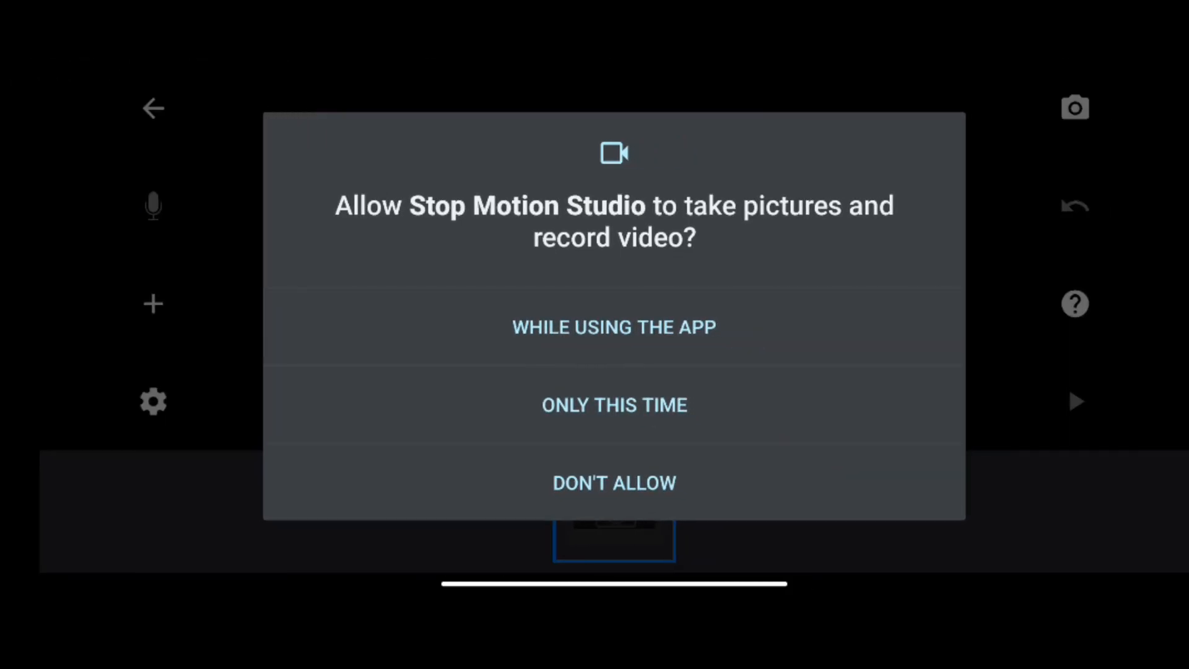
click(615, 327)
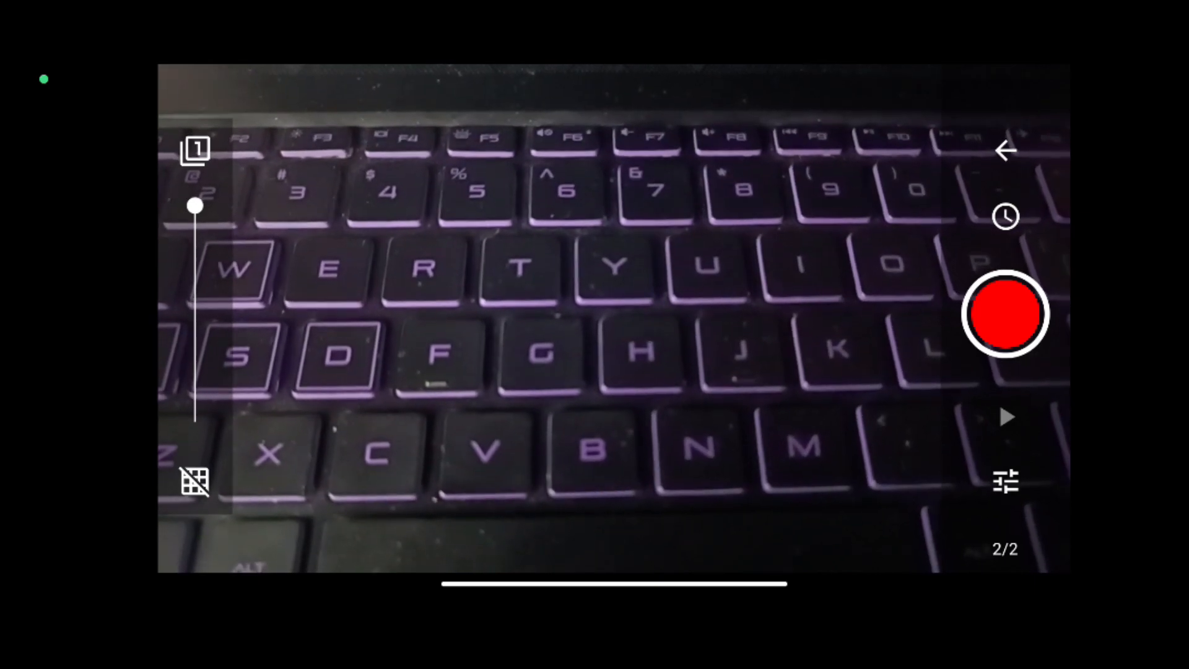